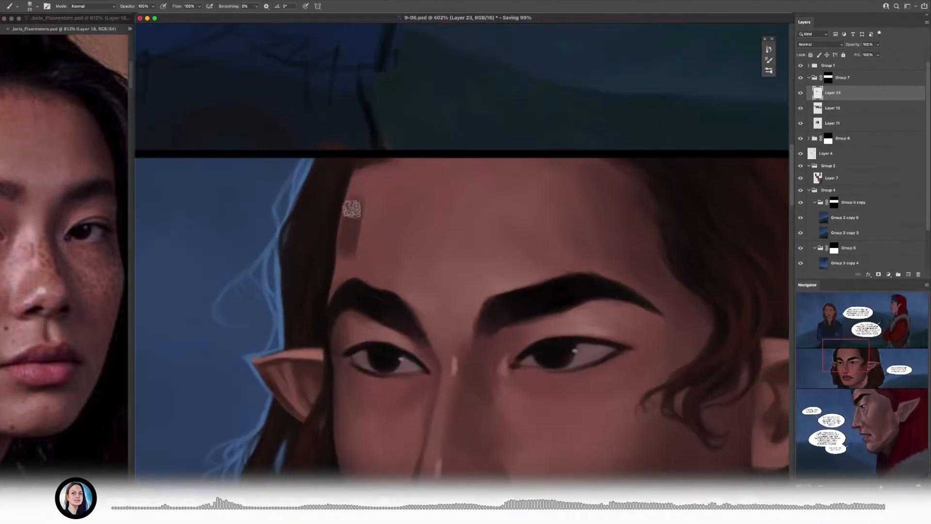
Step: Dab softened skin tone onto the elf's forehead near the hairline
click(351, 210)
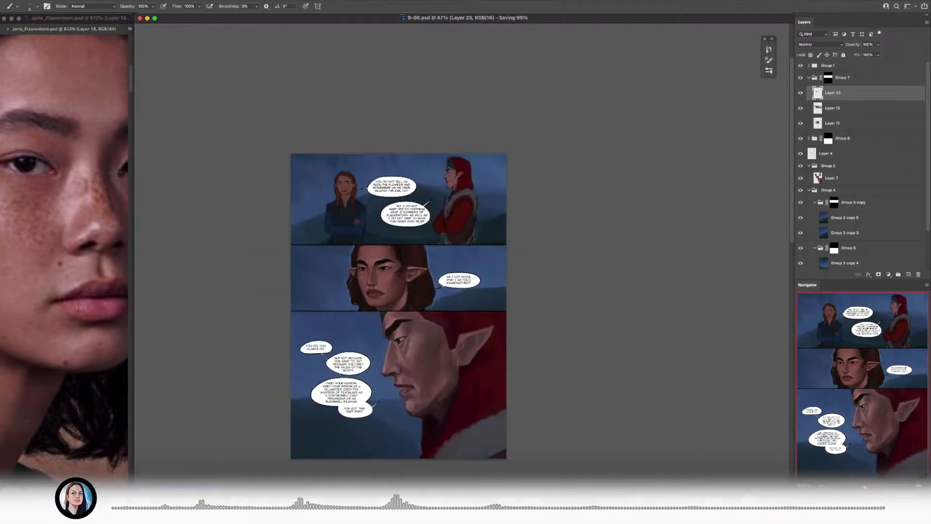
Step: Bring up a new reference window and move down to the lower-panel elf's ear
click(783, 6)
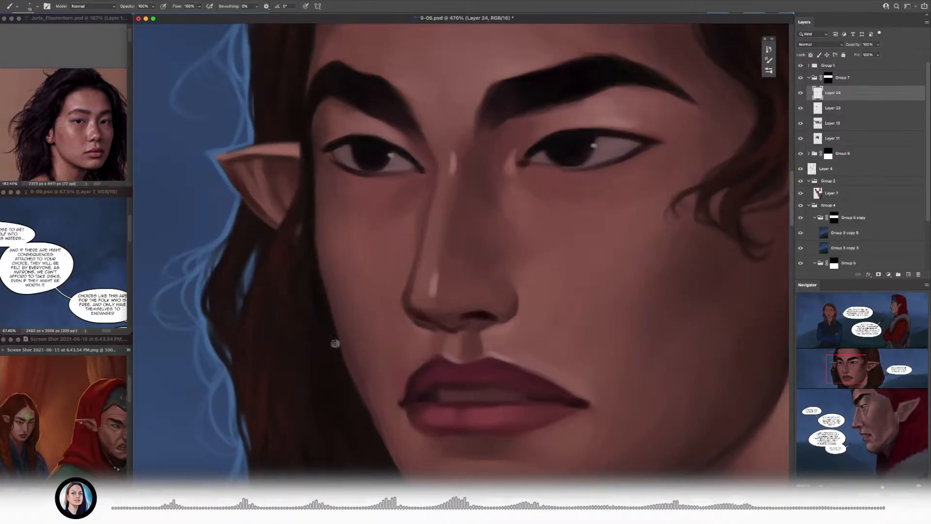
scroll(down, 3)
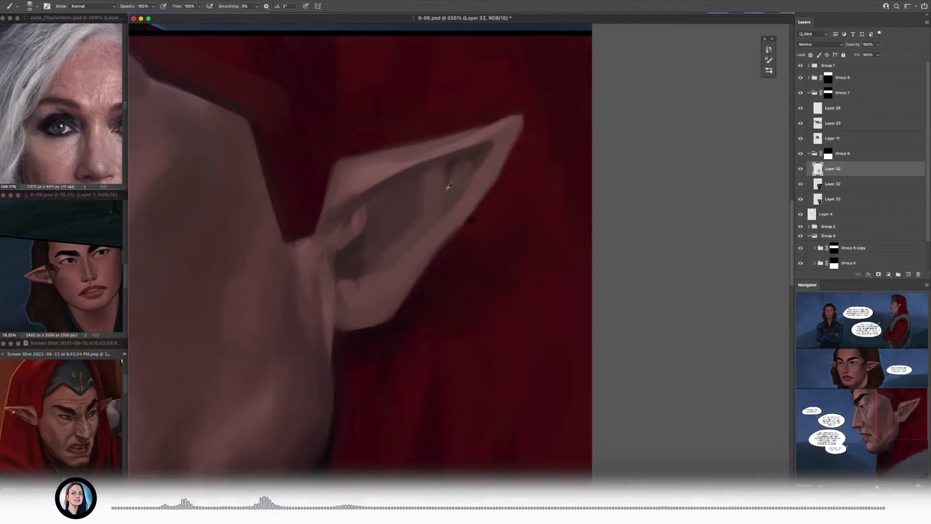
Step: Paint deeper shadow inside the lower elf's pointed ear
click(430, 187)
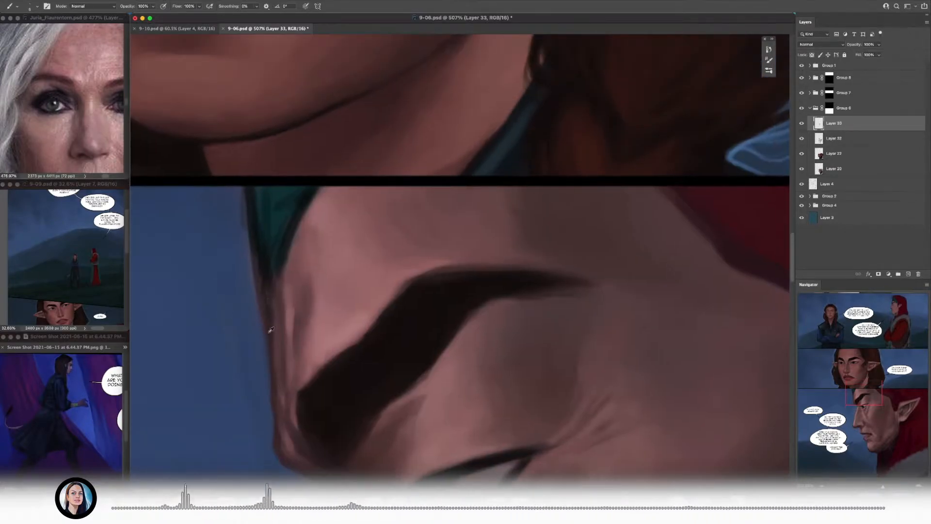
Step: Switch the reference window to a closer screenshot crop for the neck-cloak edge
scroll(down, 3)
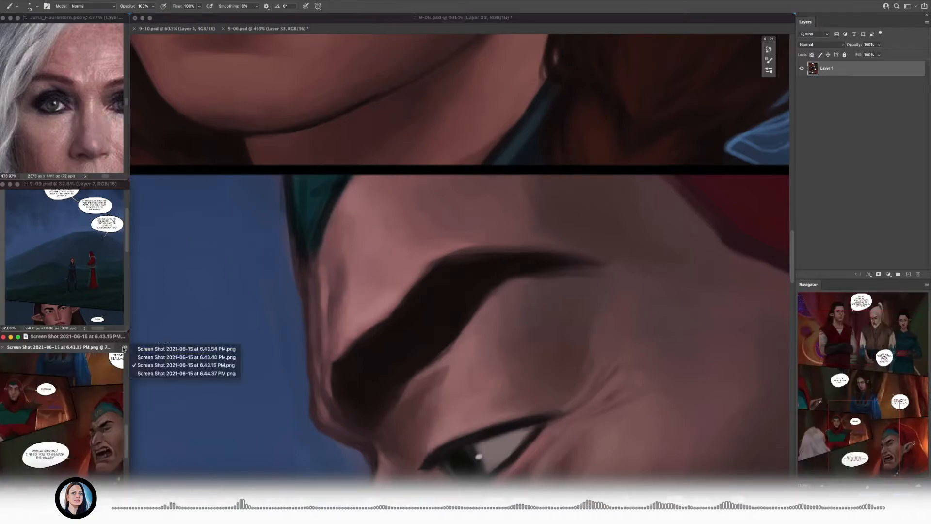
click(266, 28)
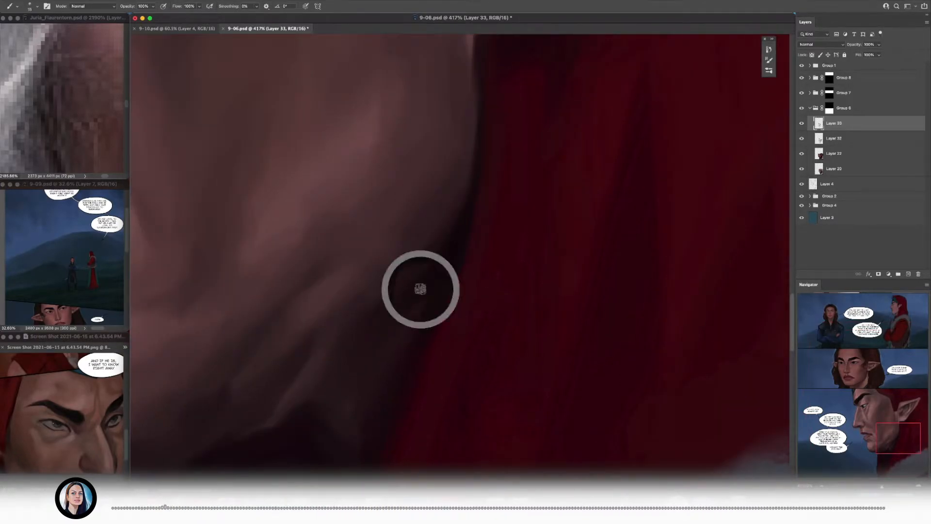
mouse_move(350, 419)
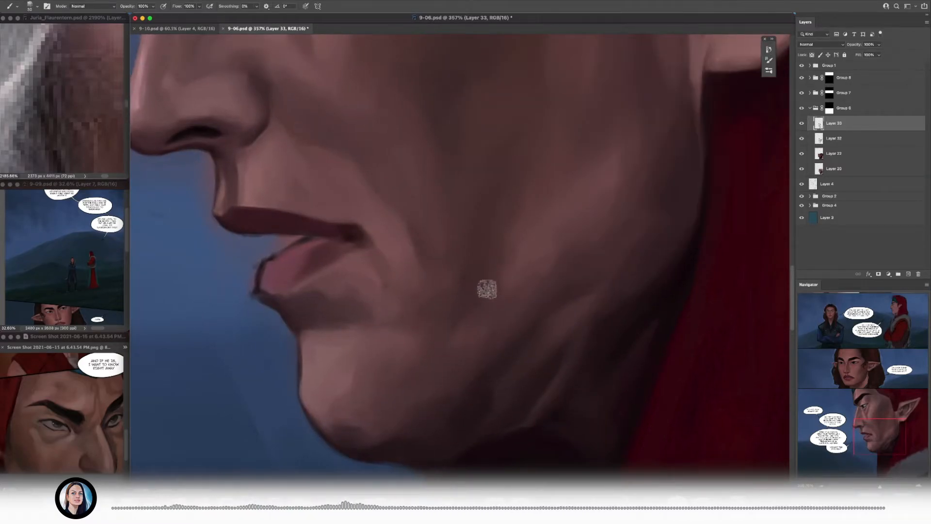
Step: Move the view up toward the chin and jaw area for blending
scroll(up, 3)
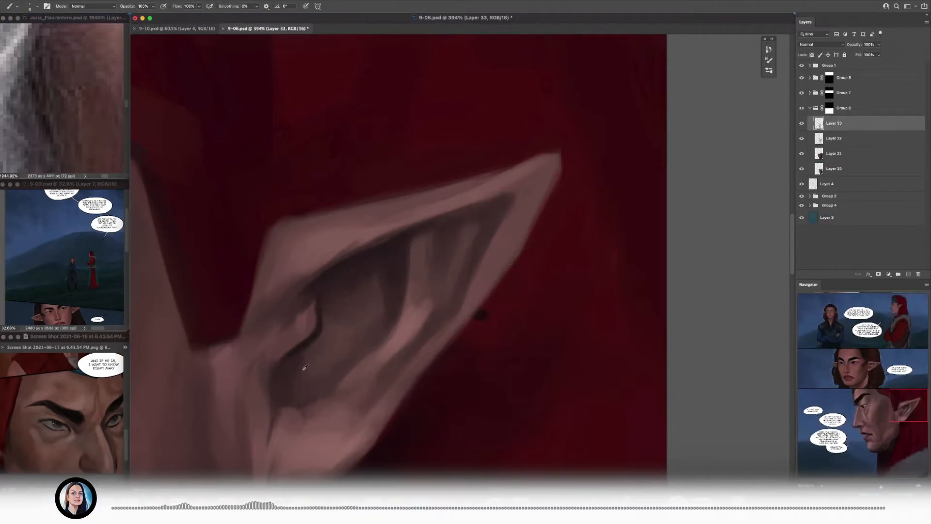
mouse_move(291, 350)
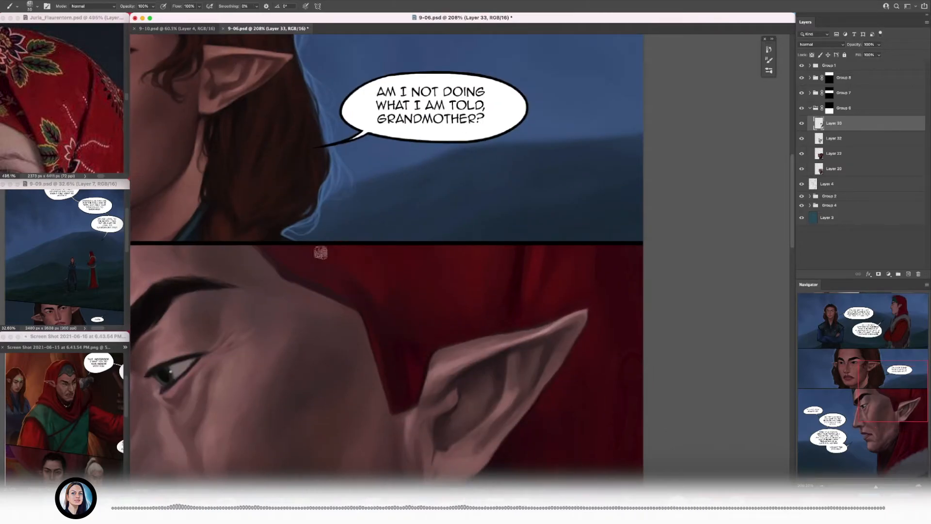
Step: View the full saved page, then zoom into the red cloak below the chin
scroll(up, 3)
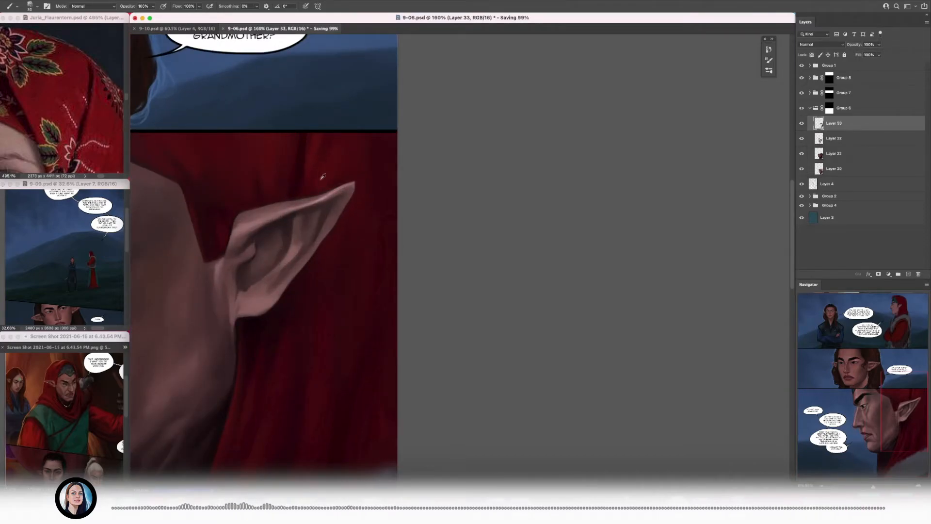
scroll(down, 3)
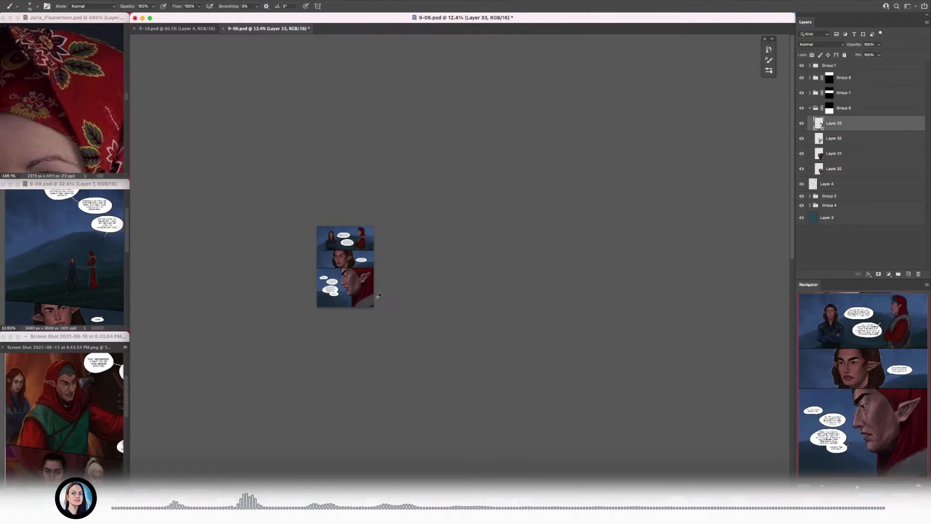
click(344, 260)
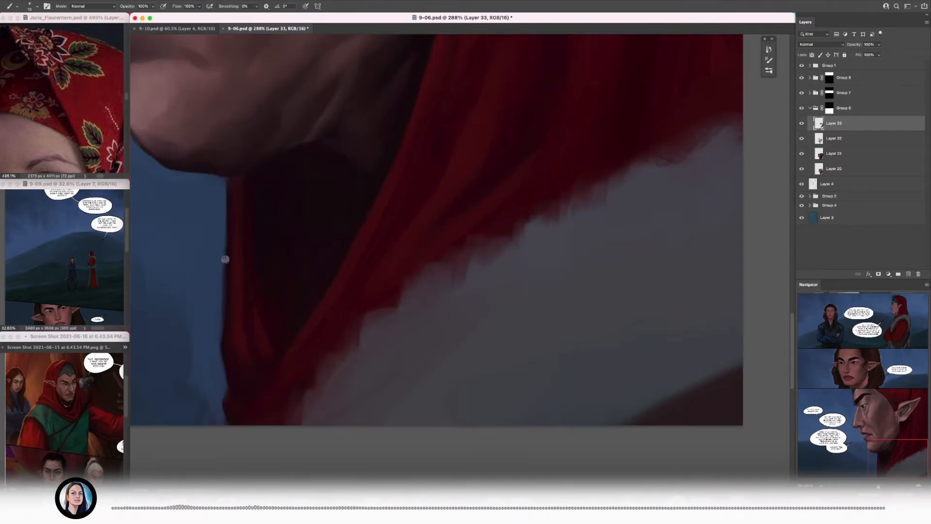